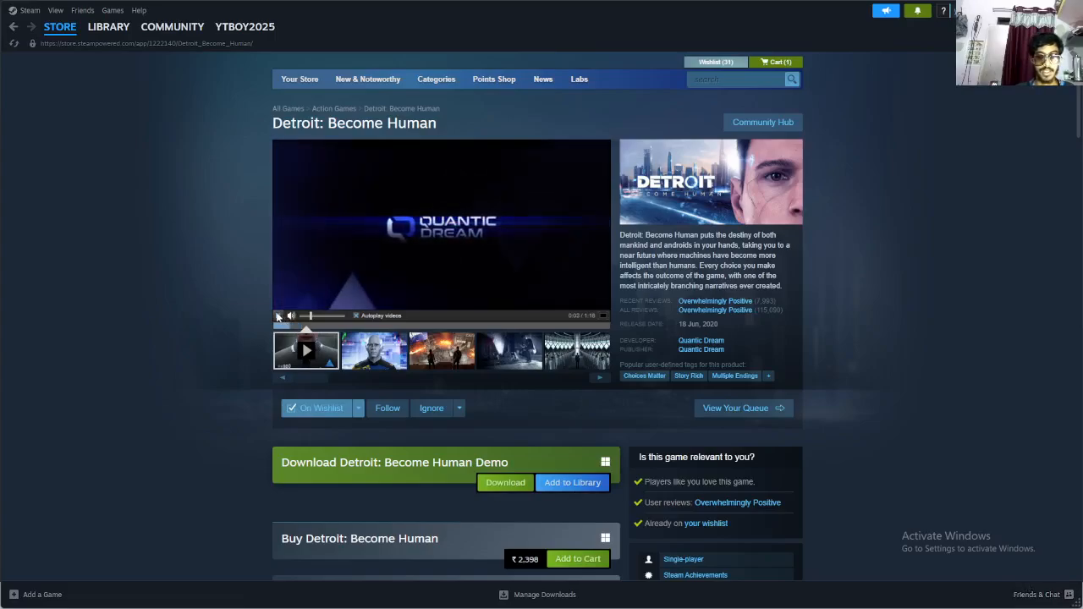
Step: Scroll the Detroit: Become Human store page down past the trailer to the demo and purchase offers
{"action": "scroll", "scroll_direction": "down", "scroll_amount": 3}
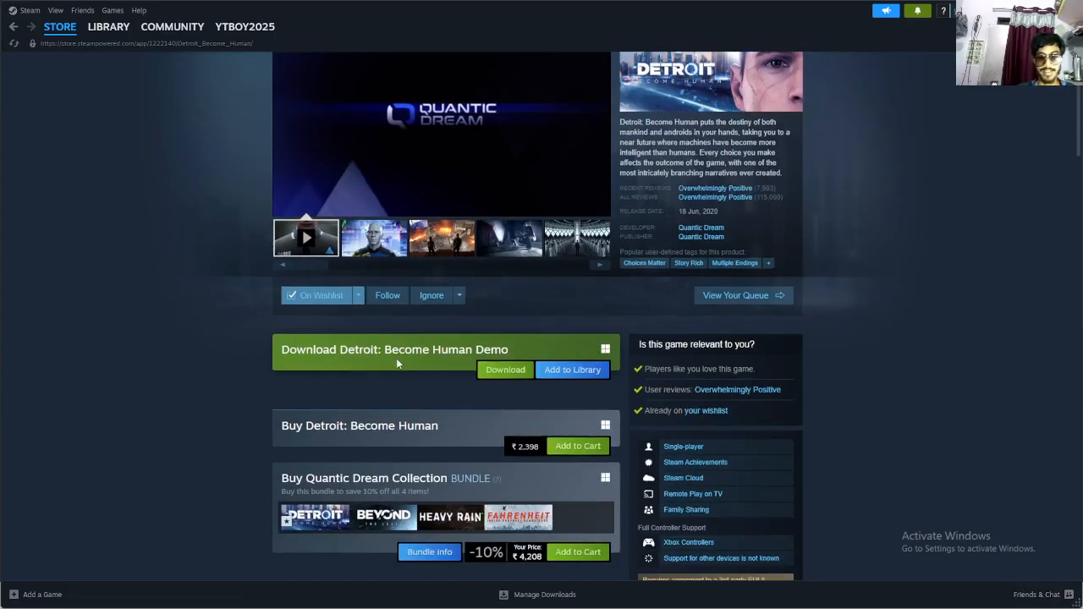
{"action": "scroll", "scroll_direction": "down", "scroll_amount": 3}
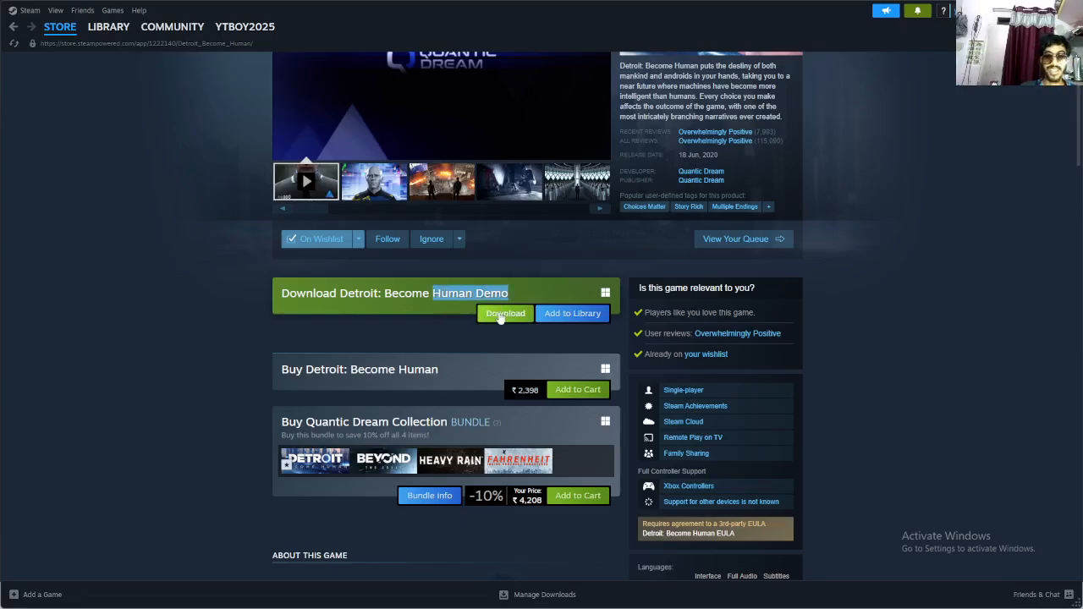
Step: Scroll further down until the minimum and recommended system requirements come into view
{"action": "scroll", "scroll_direction": "down", "scroll_amount": 3}
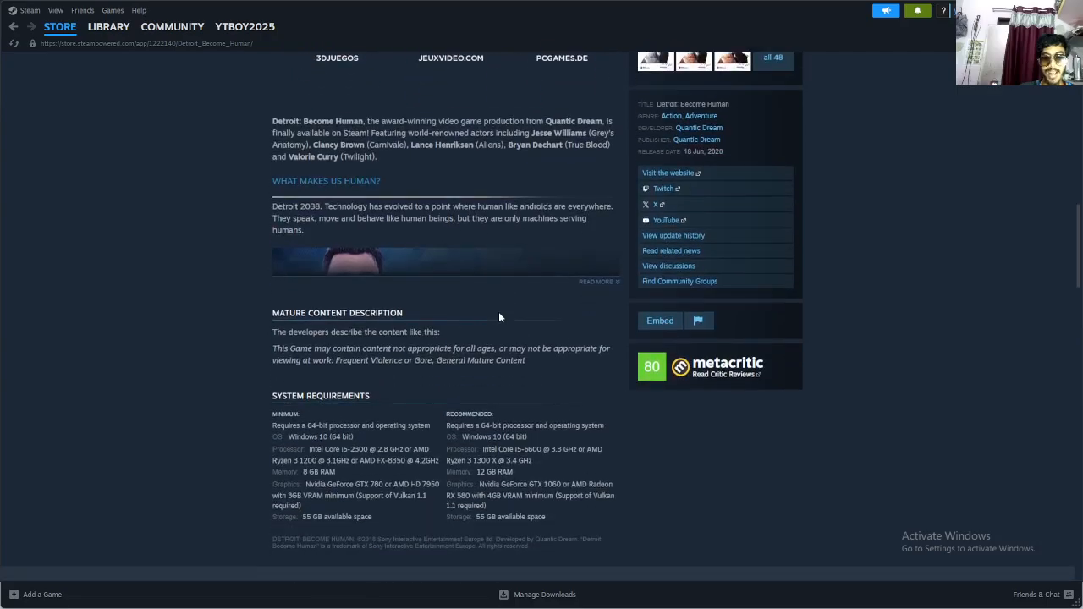
{"action": "scroll", "scroll_direction": "down", "scroll_amount": 3}
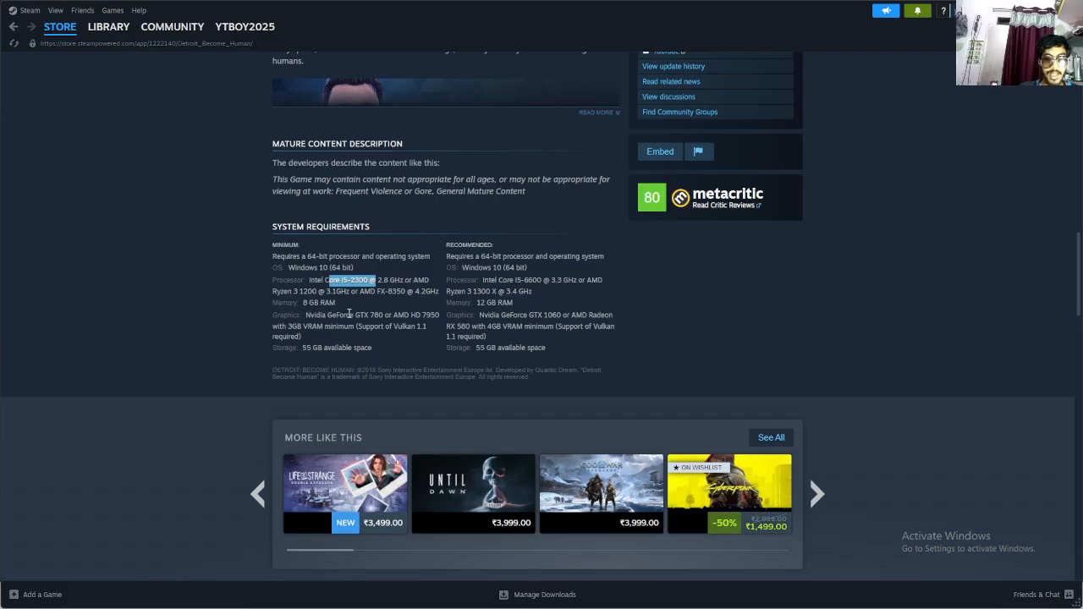
Step: Highlight the minimum processor requirement and the 4 GB VRAM in the recommended graphics line
{"action": "double_click", "coordinate": [364, 315]}
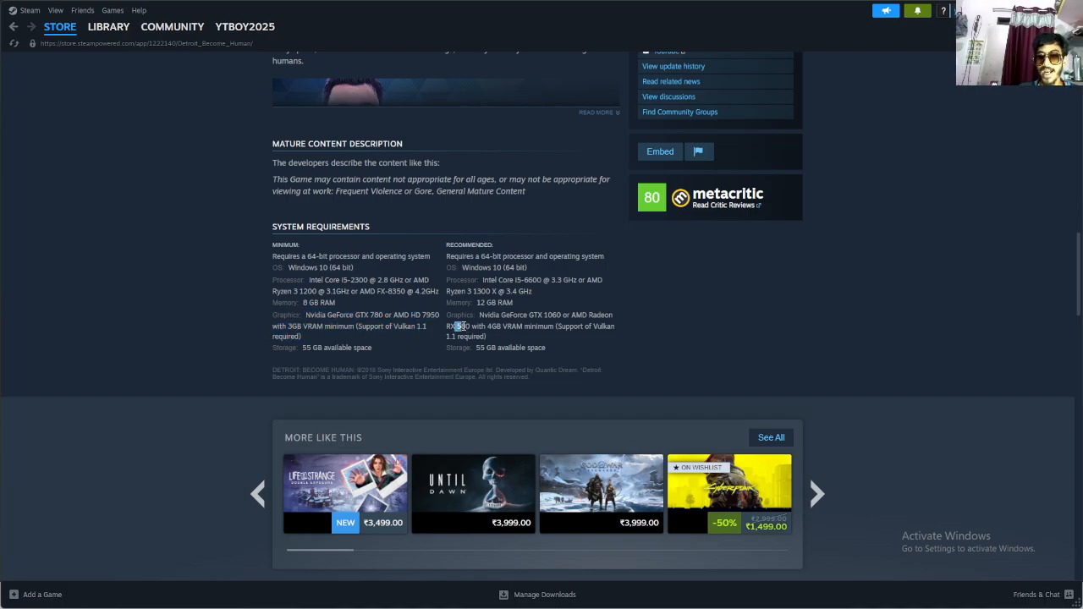
{"action": "left_click_drag", "start_coordinate": [482, 325], "coordinate": [525, 325]}
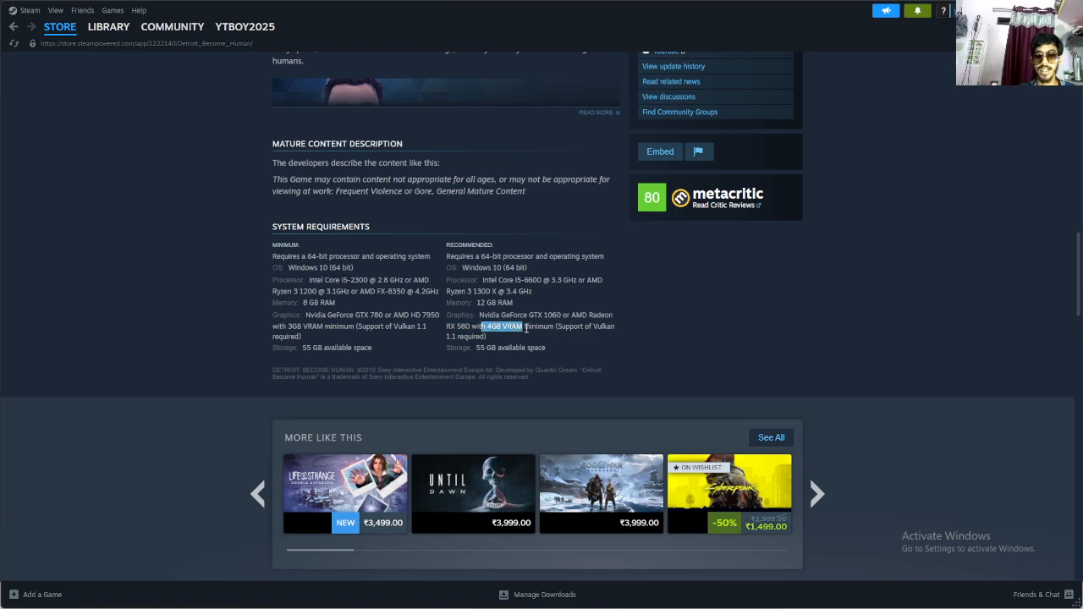